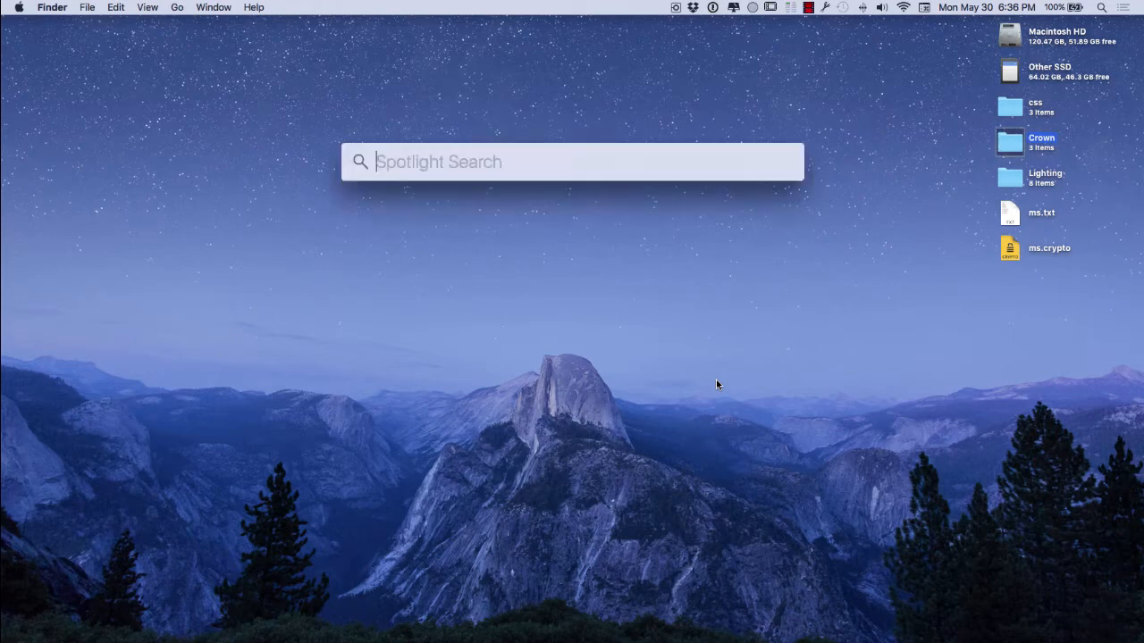
Launch Encrypto by searching 'encrypto' in Spotlight
{"action": "type", "text": "e"}
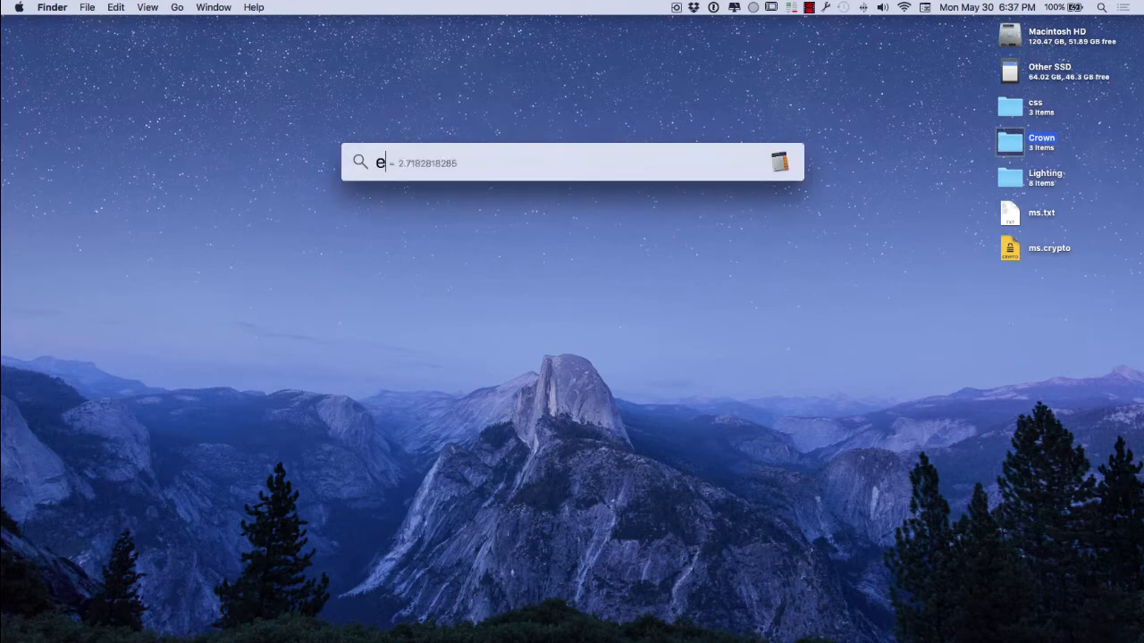
{"action": "type", "text": "ncrypto"}
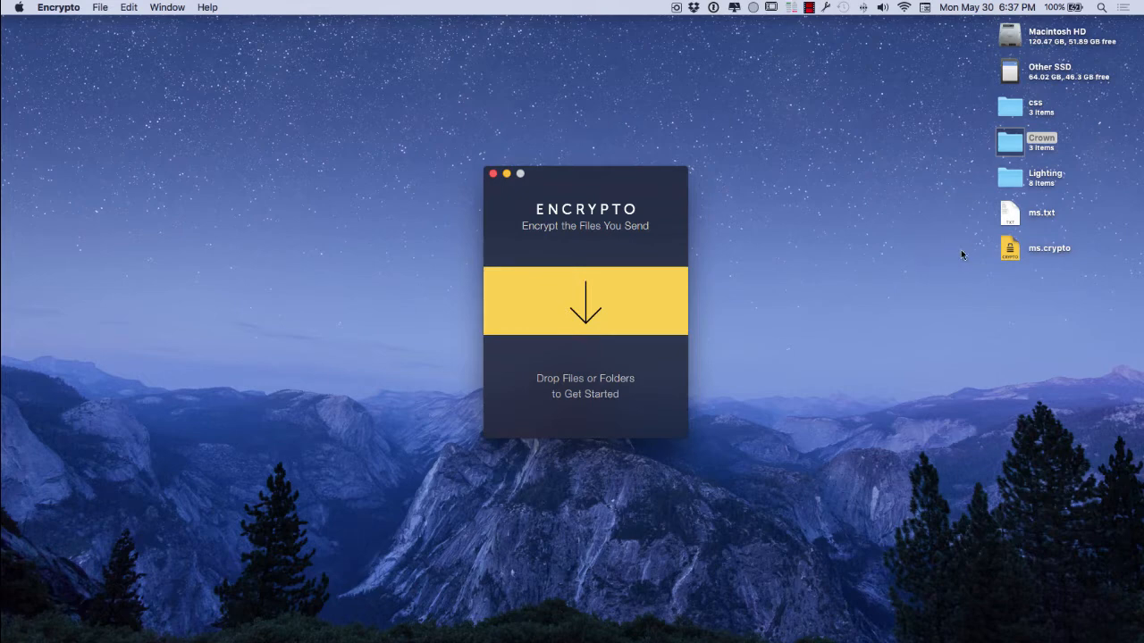
{"action": "mouse_move", "coordinate": [1009, 214]}
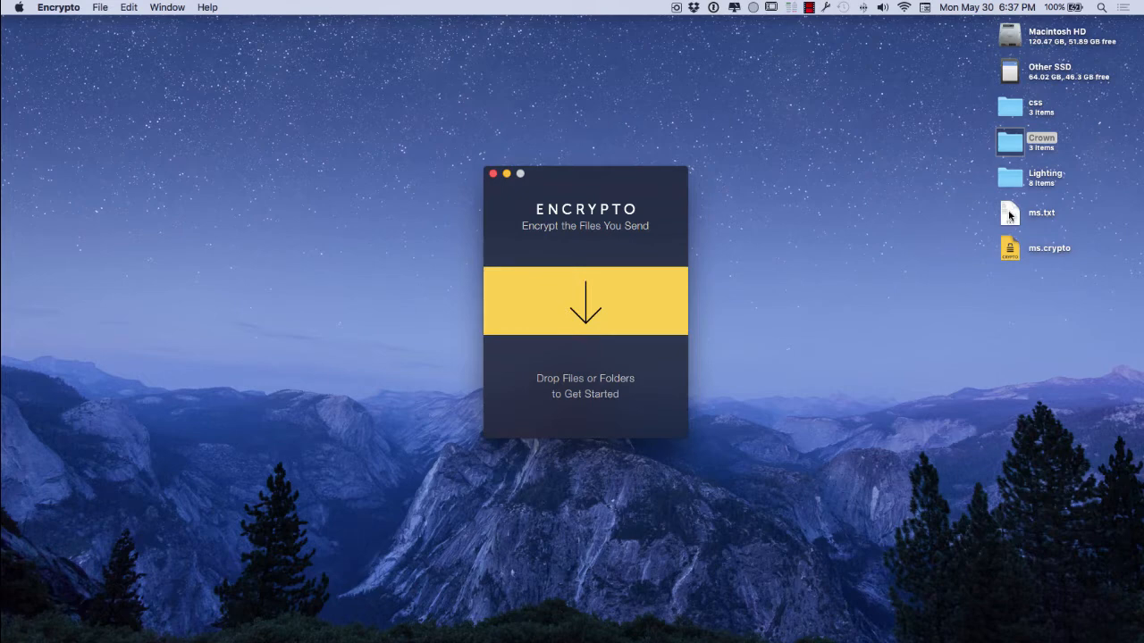
Load ms.txt from the desktop into the Encrypto drop area
{"action": "right_click", "coordinate": [1009, 246]}
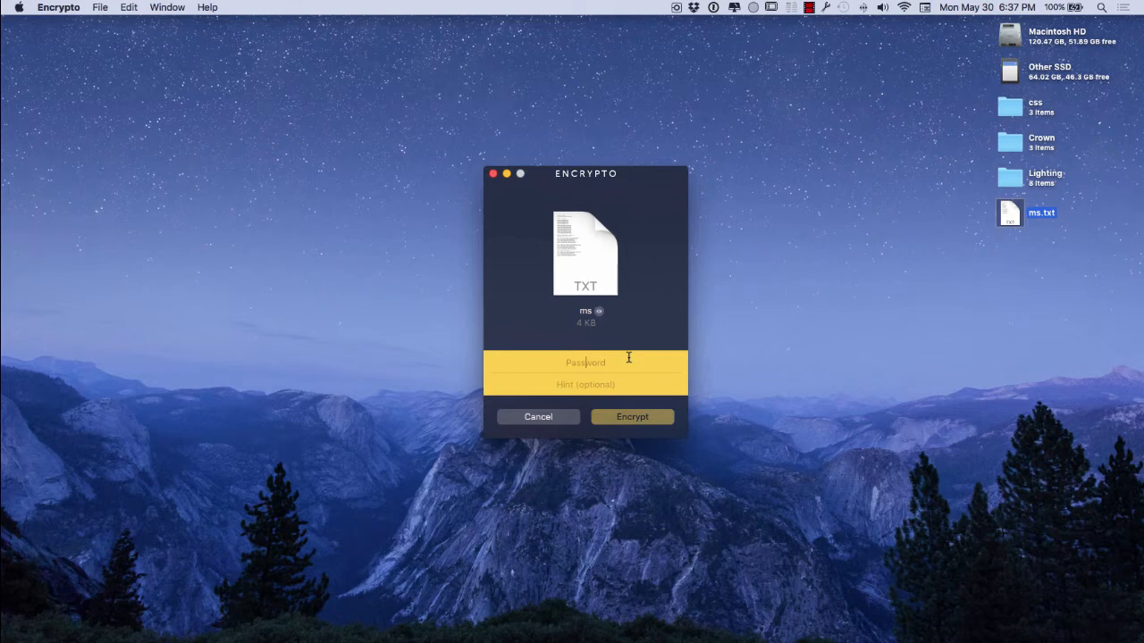
Encrypt ms.txt with a password and the hint 1234
{"action": "type", "text": "••••"}
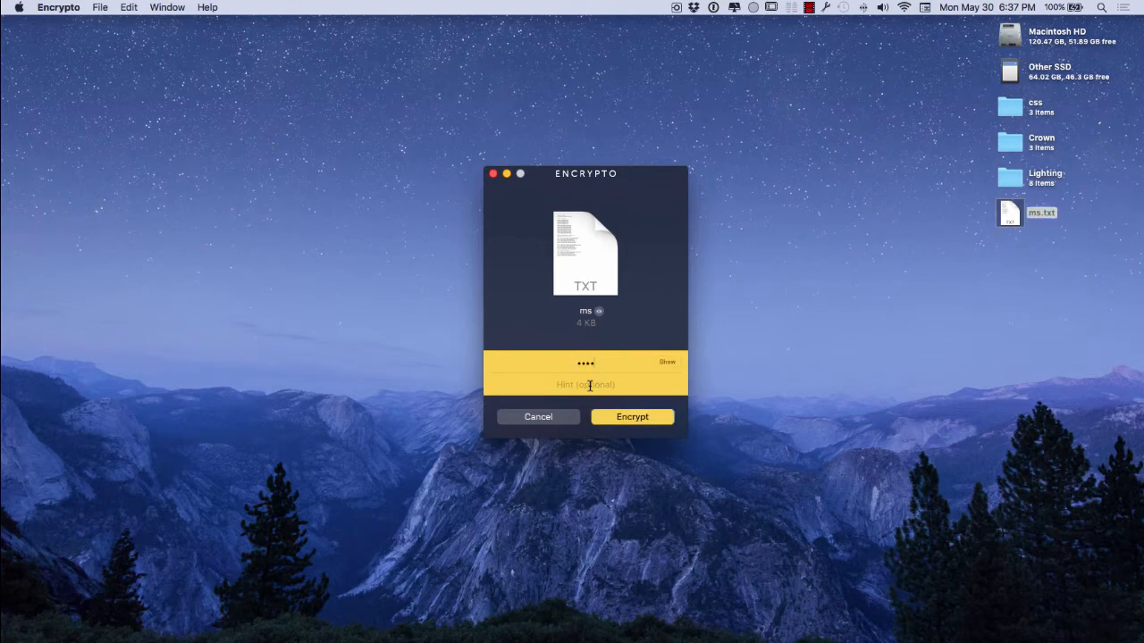
{"action": "type", "text": "123"}
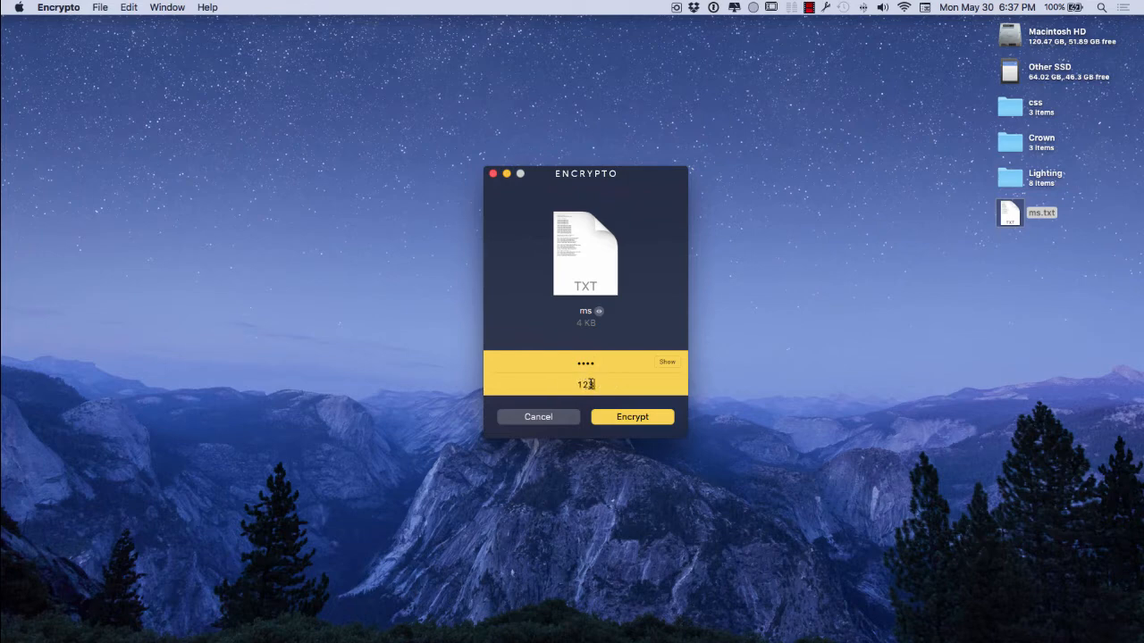
{"action": "type", "text": "4"}
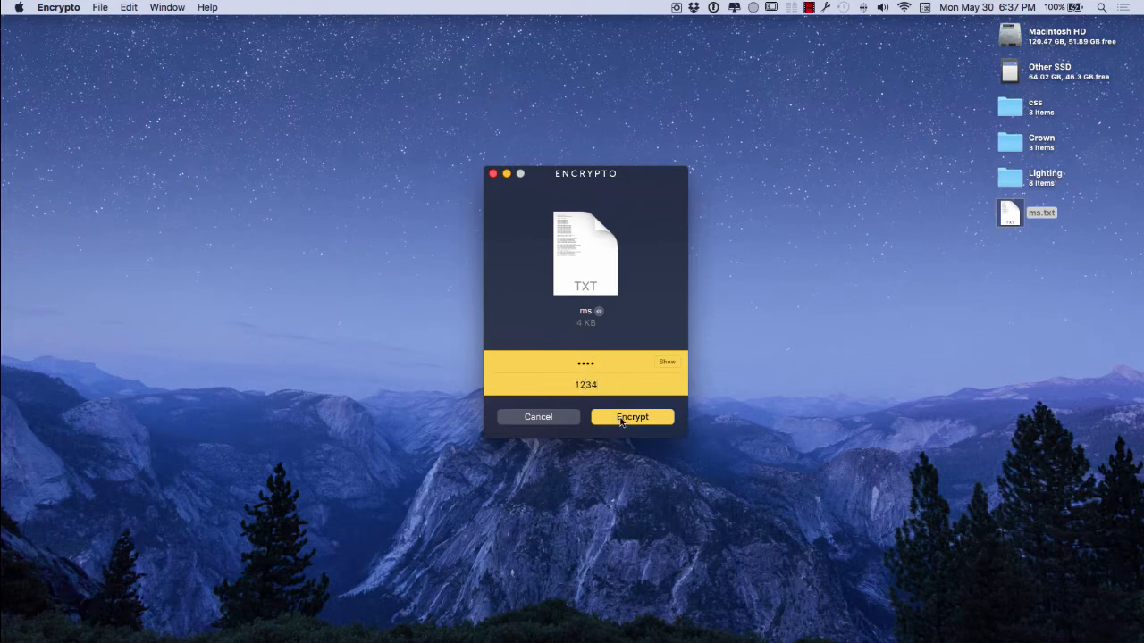
{"action": "left_click", "coordinate": [632, 416]}
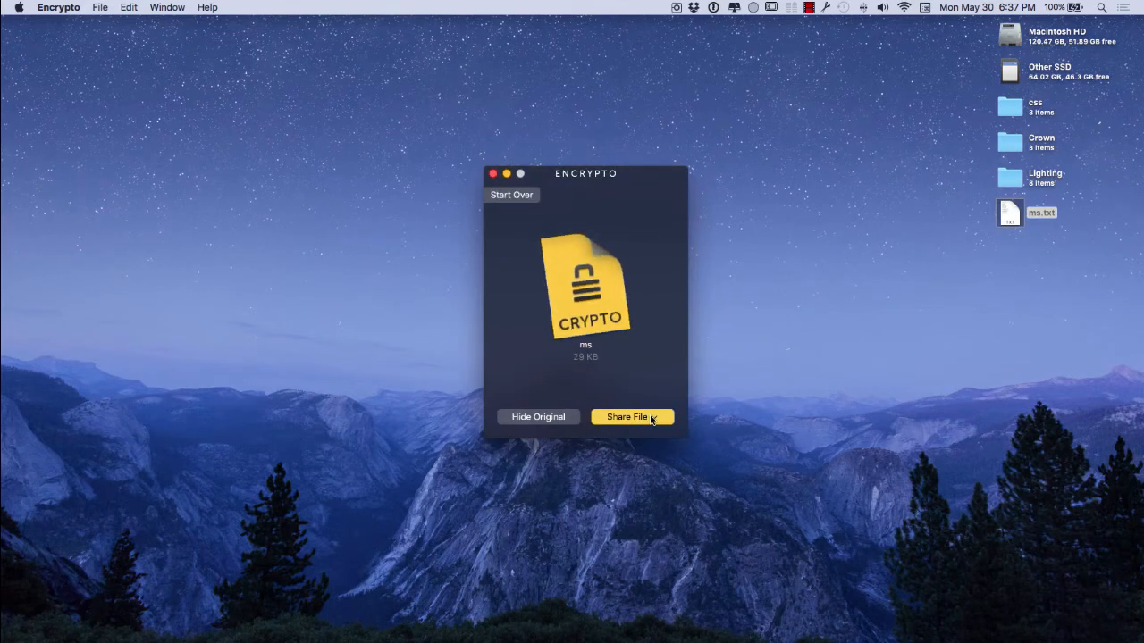
Choose Save As… from the Share File options for the encrypted file
{"action": "left_click", "coordinate": [625, 416]}
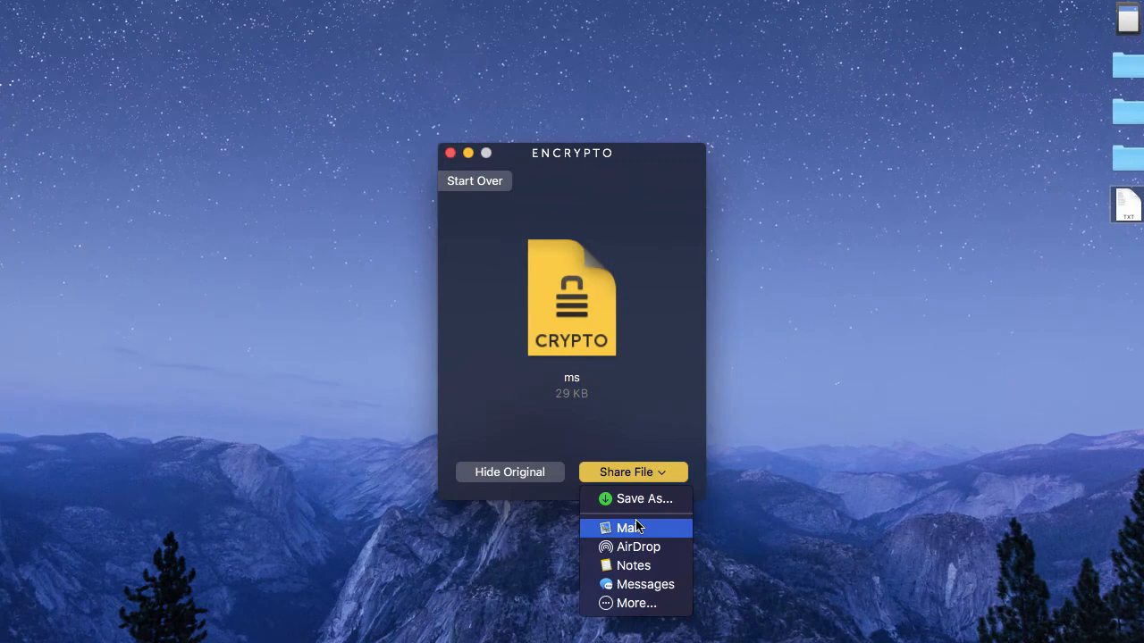
{"action": "mouse_move", "coordinate": [632, 565]}
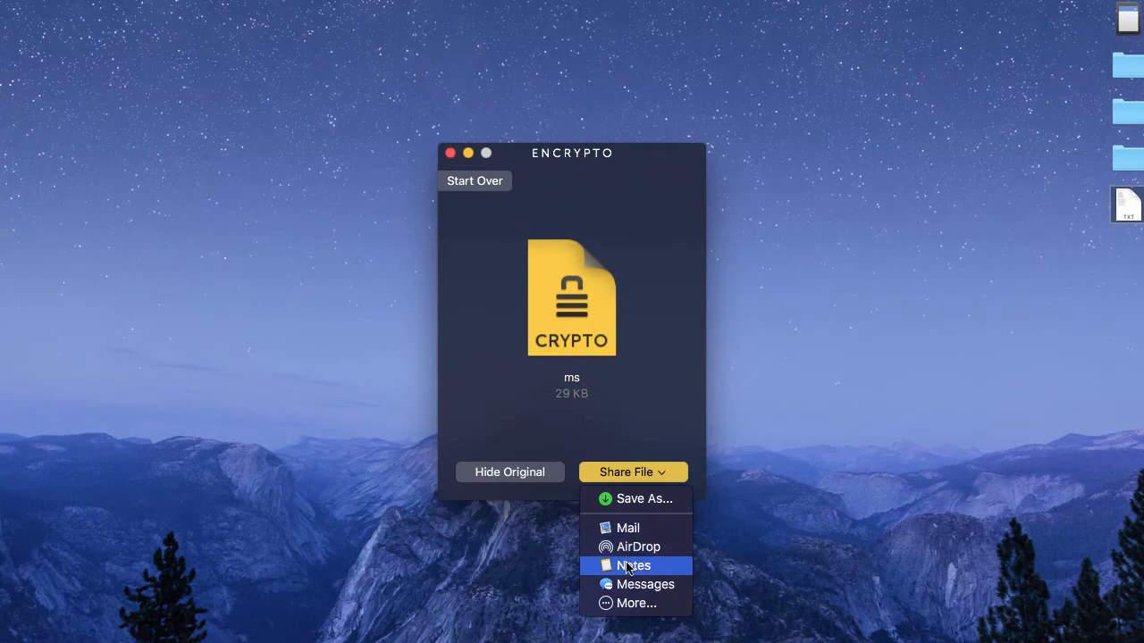
{"action": "mouse_move", "coordinate": [636, 584]}
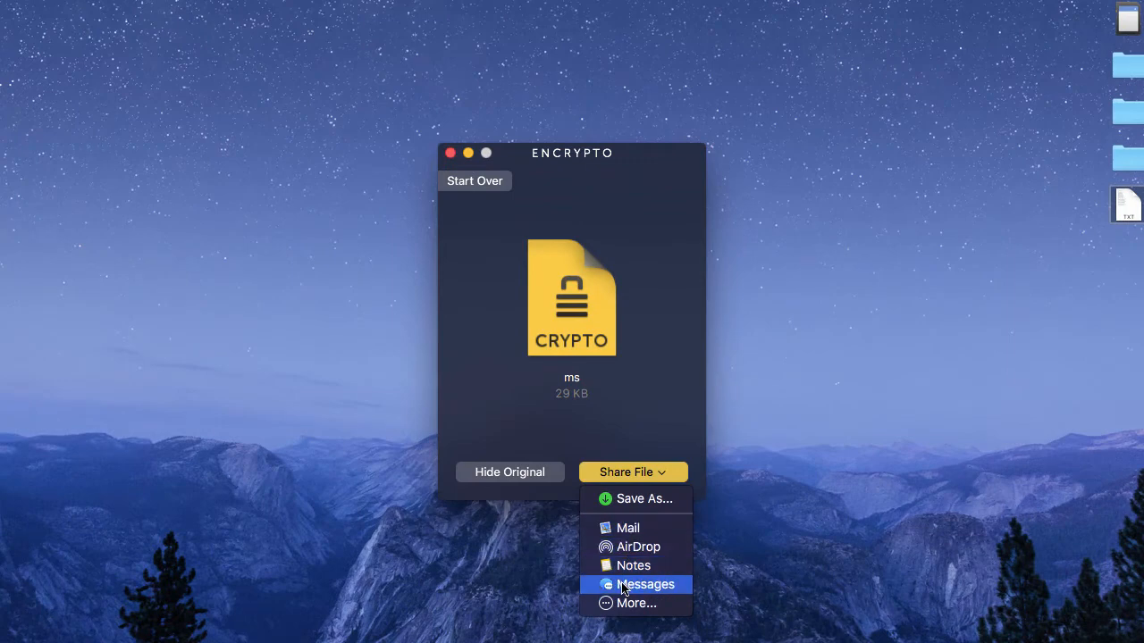
{"action": "mouse_move", "coordinate": [638, 500]}
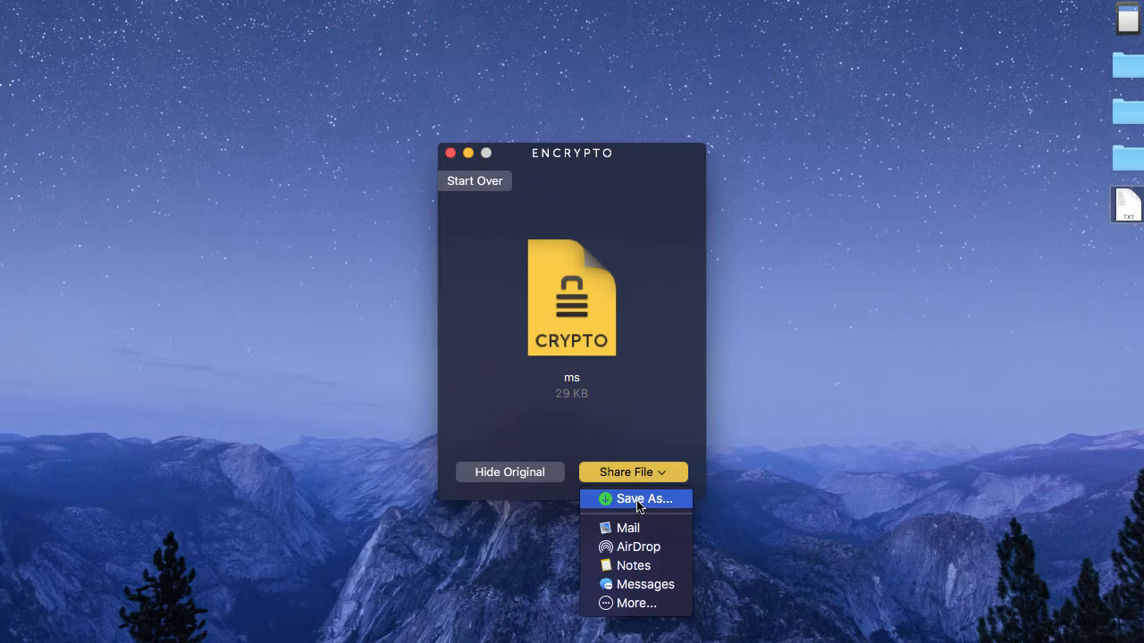
{"action": "left_click", "coordinate": [643, 499]}
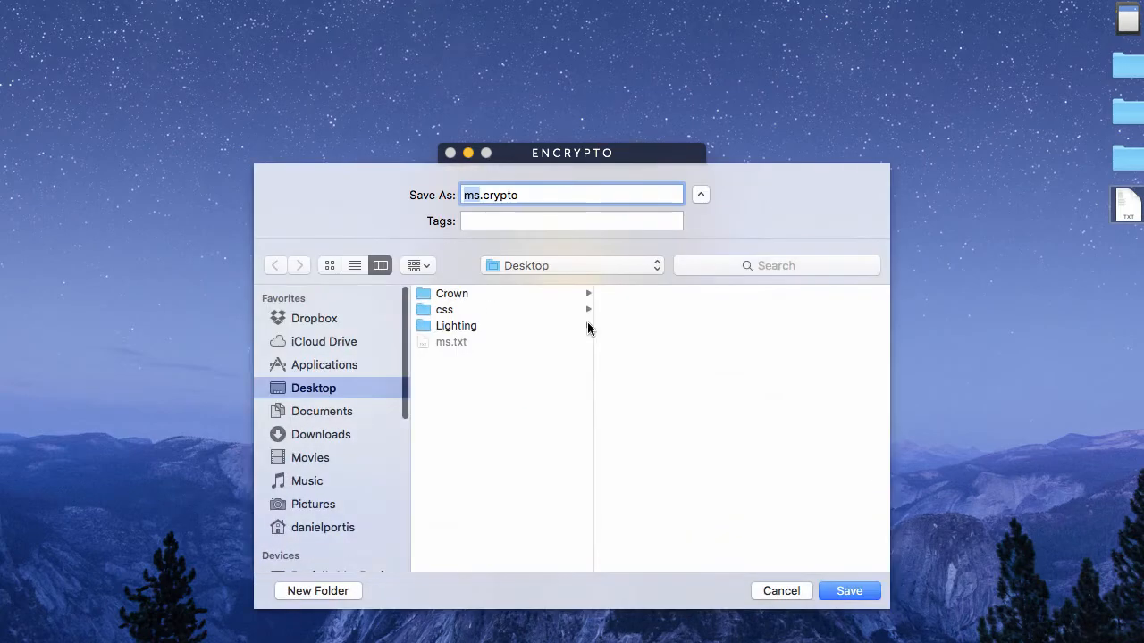
Save the encrypted file as ms.crypto on the Desktop beside ms.txt
{"action": "left_click", "coordinate": [479, 195]}
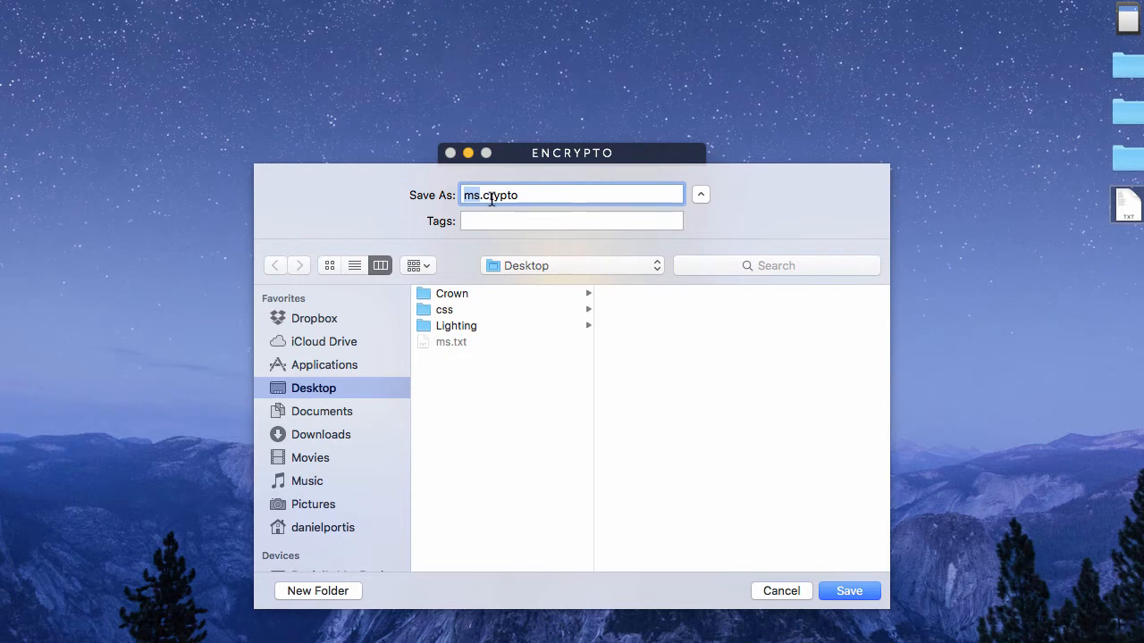
{"action": "left_click", "coordinate": [847, 590]}
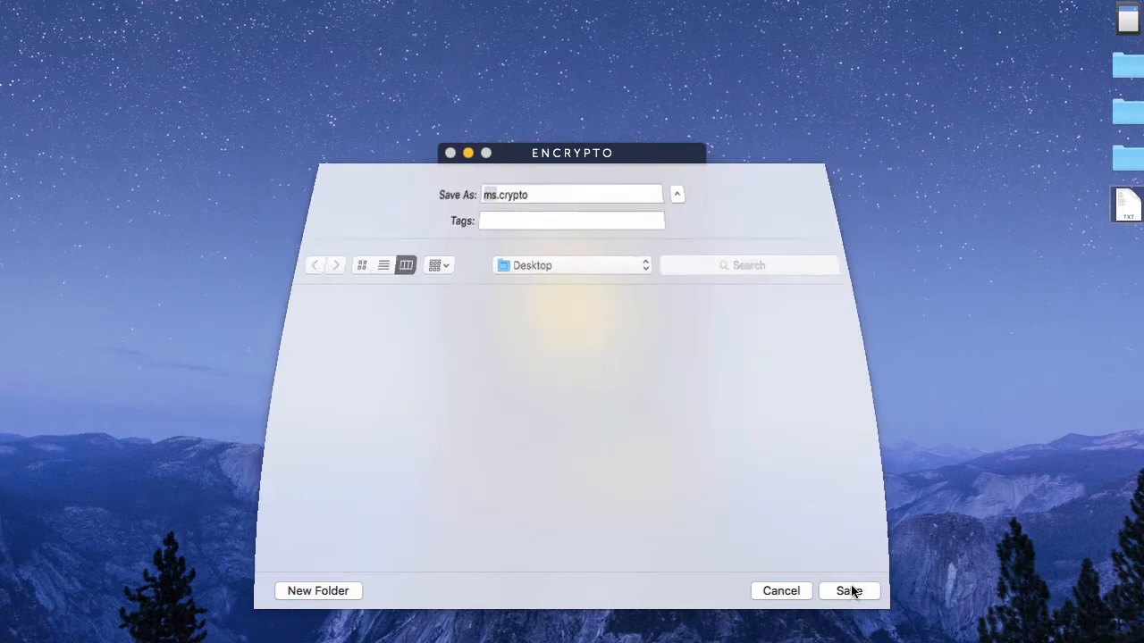
{"action": "left_click", "coordinate": [847, 590]}
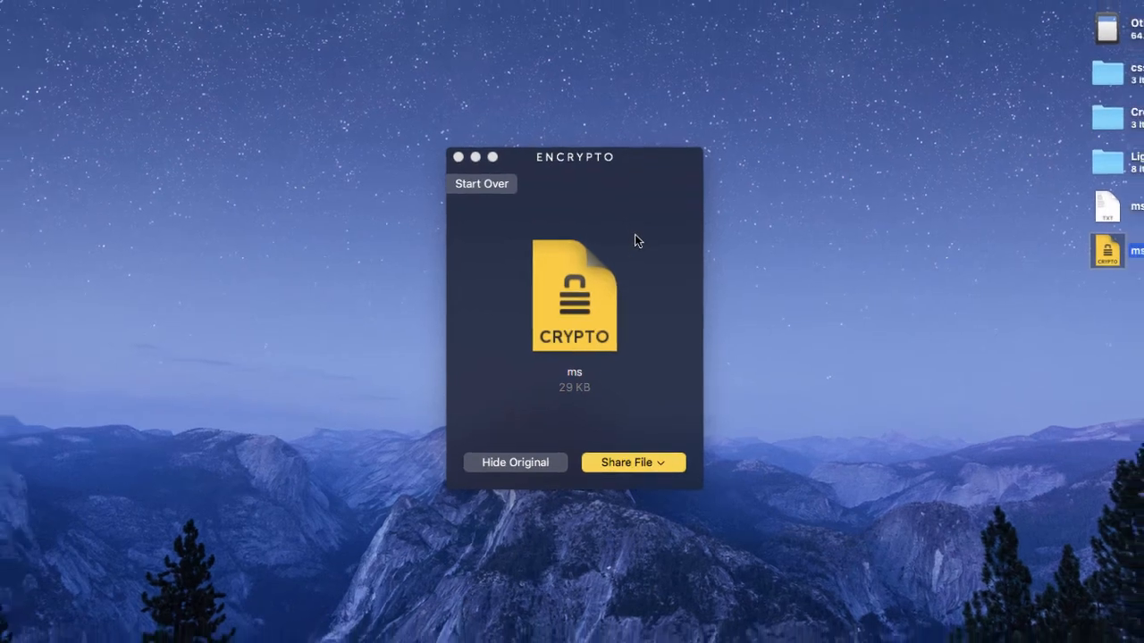
{"action": "left_click", "coordinate": [57, 7]}
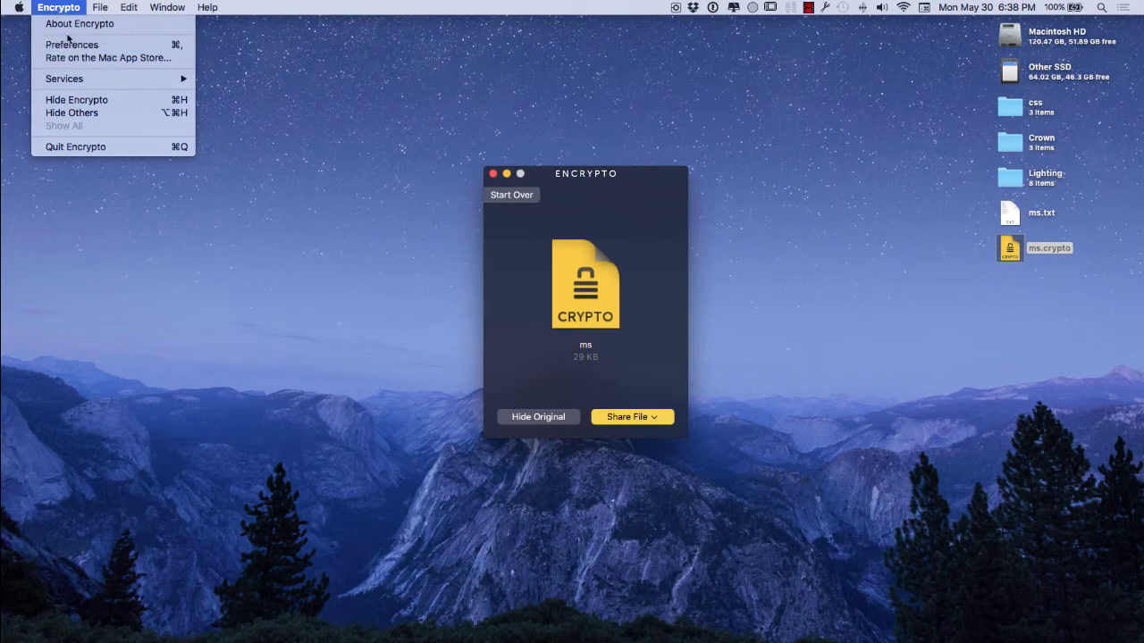
{"action": "left_click", "coordinate": [79, 23]}
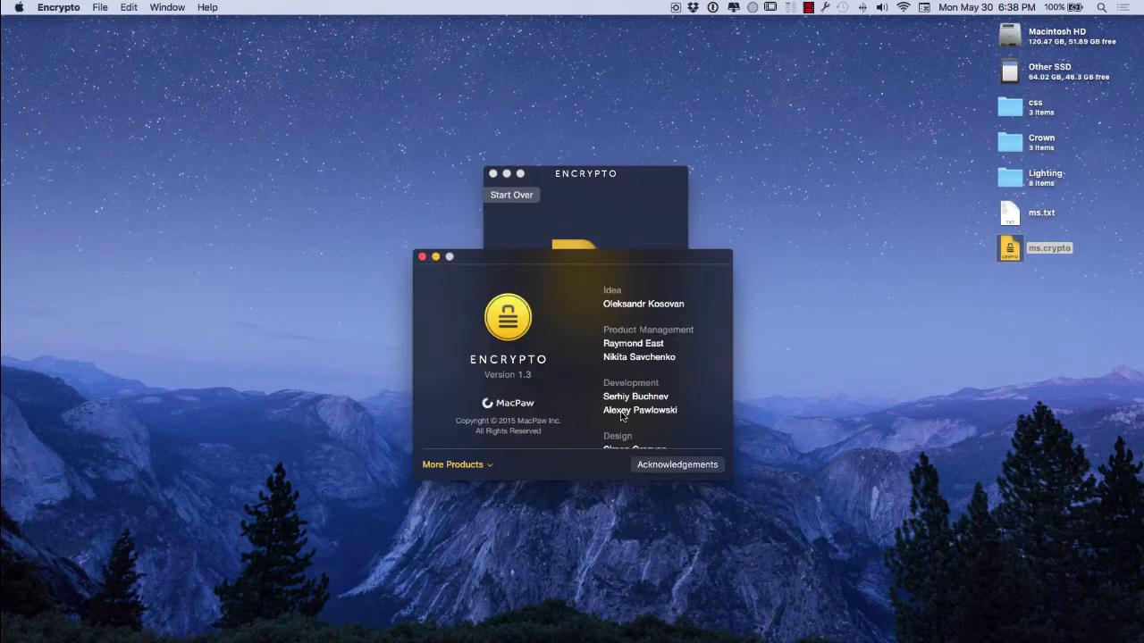
{"action": "scroll", "scroll_direction": "down", "scroll_amount": 3}
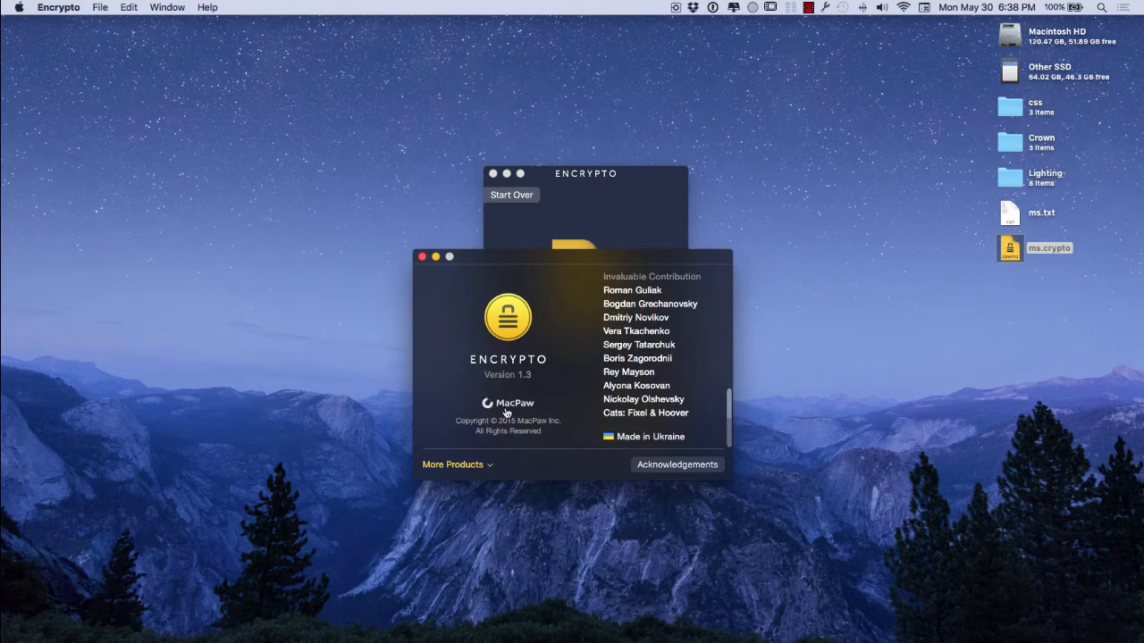
{"action": "left_click", "coordinate": [421, 257]}
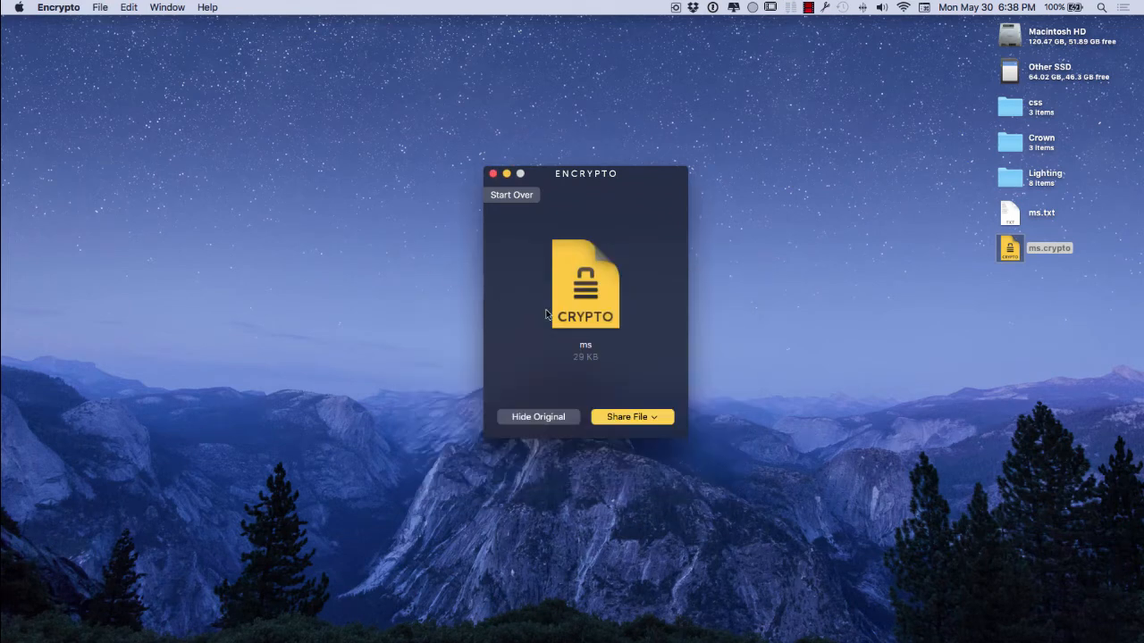
{"action": "mouse_move", "coordinate": [554, 332]}
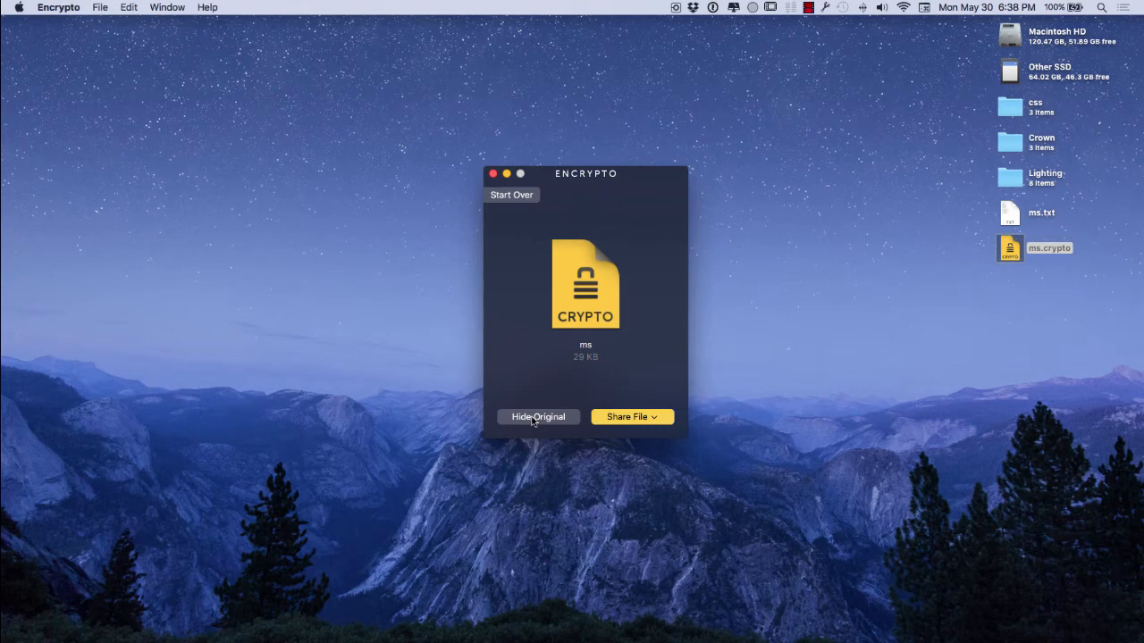
Send the original ms.txt to Hider 2 via Hide Original, bringing up its vault password prompt
{"action": "left_click", "coordinate": [536, 416]}
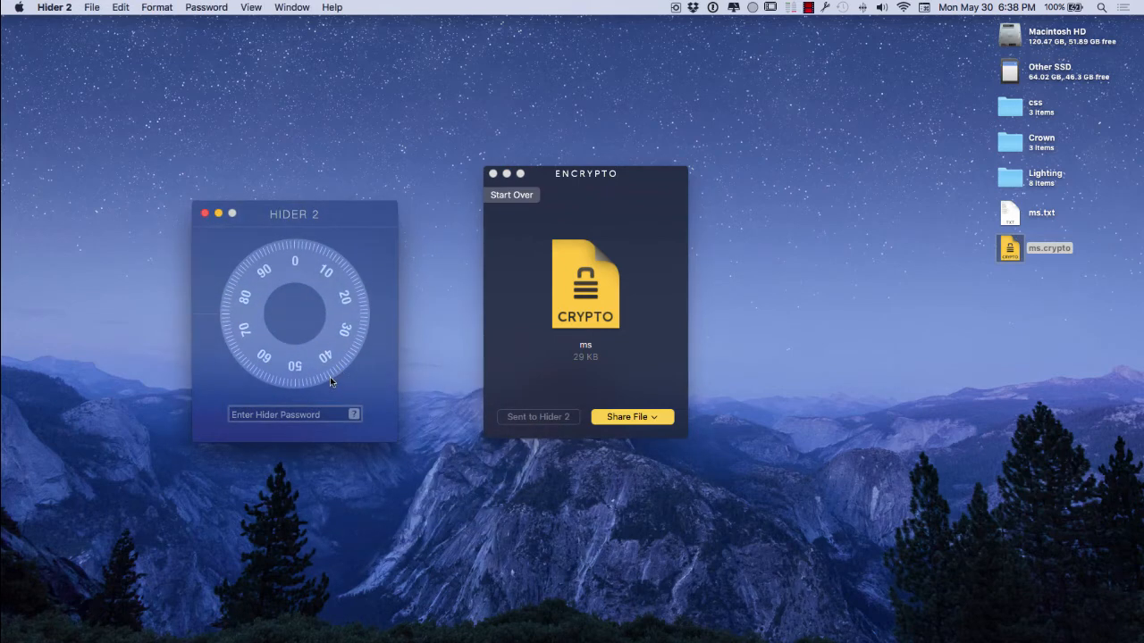
{"action": "mouse_move", "coordinate": [517, 357]}
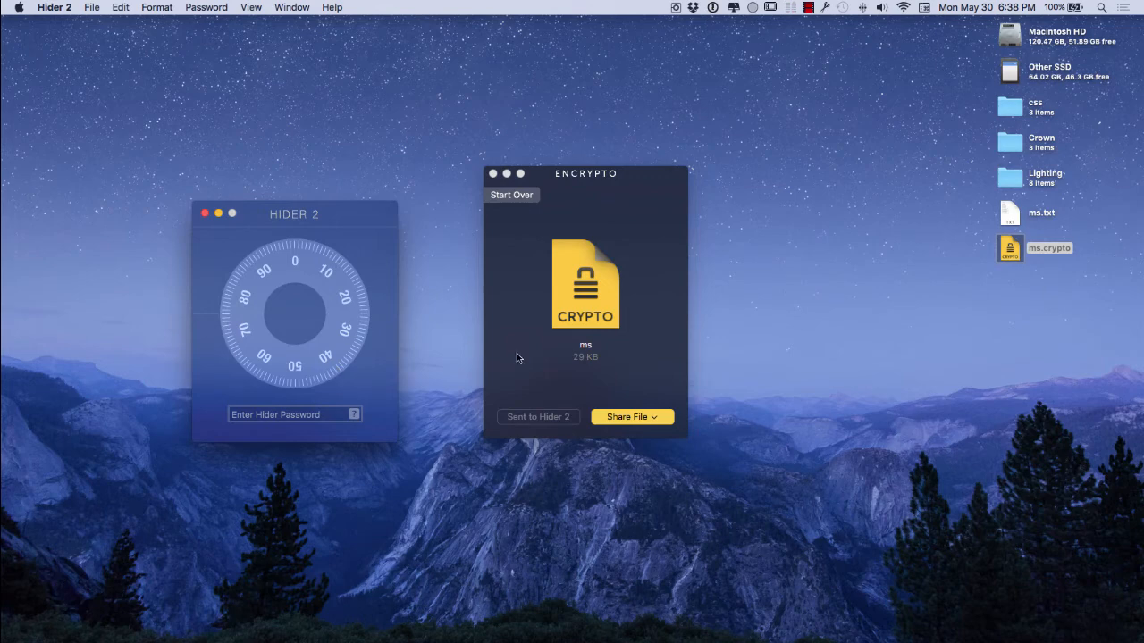
{"action": "mouse_move", "coordinate": [607, 322]}
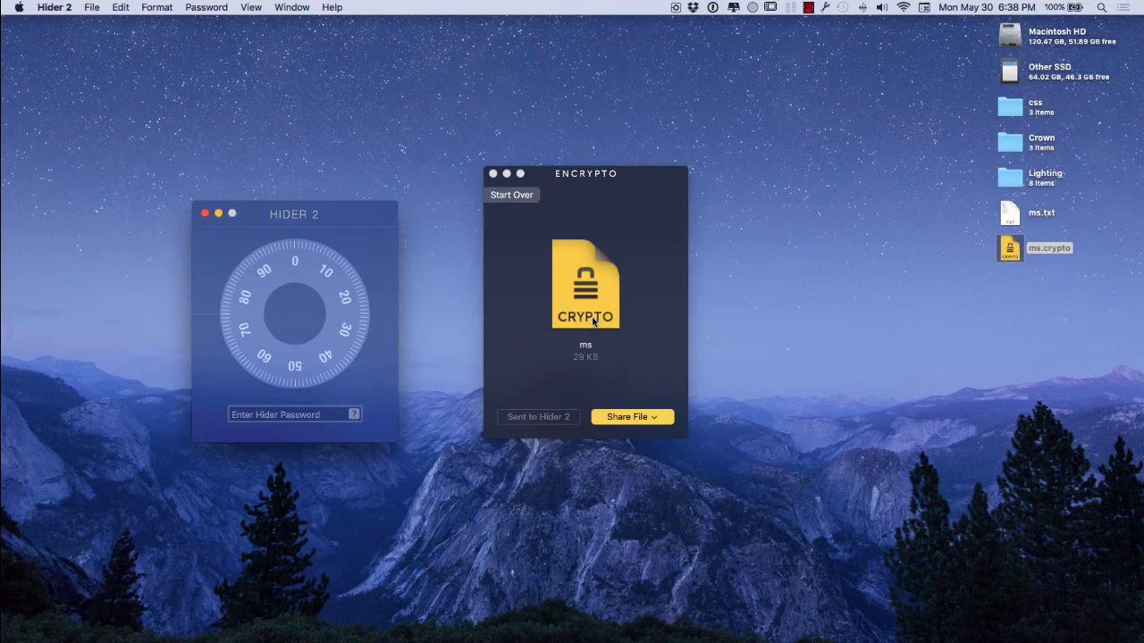
{"action": "mouse_move", "coordinate": [973, 254]}
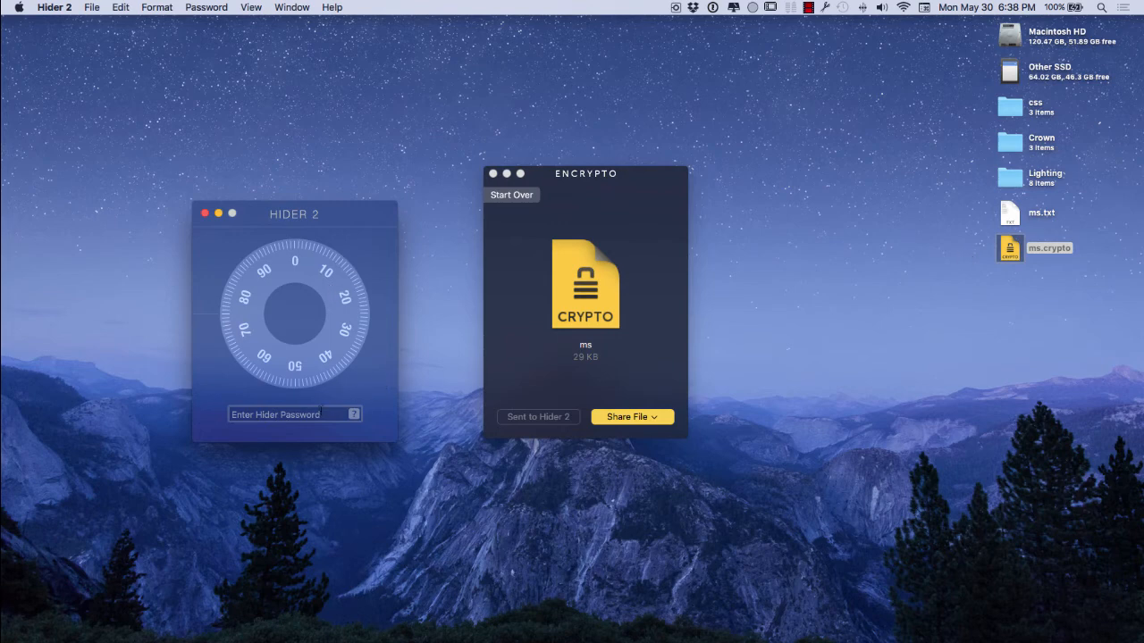
{"action": "left_click", "coordinate": [286, 415]}
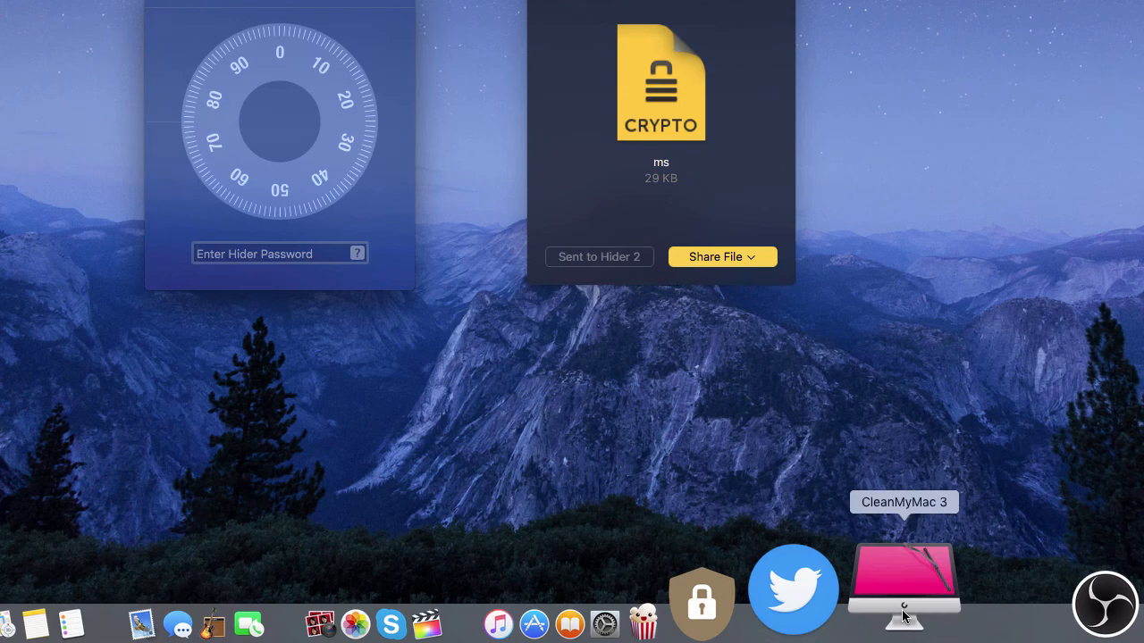
{"action": "left_click", "coordinate": [280, 253]}
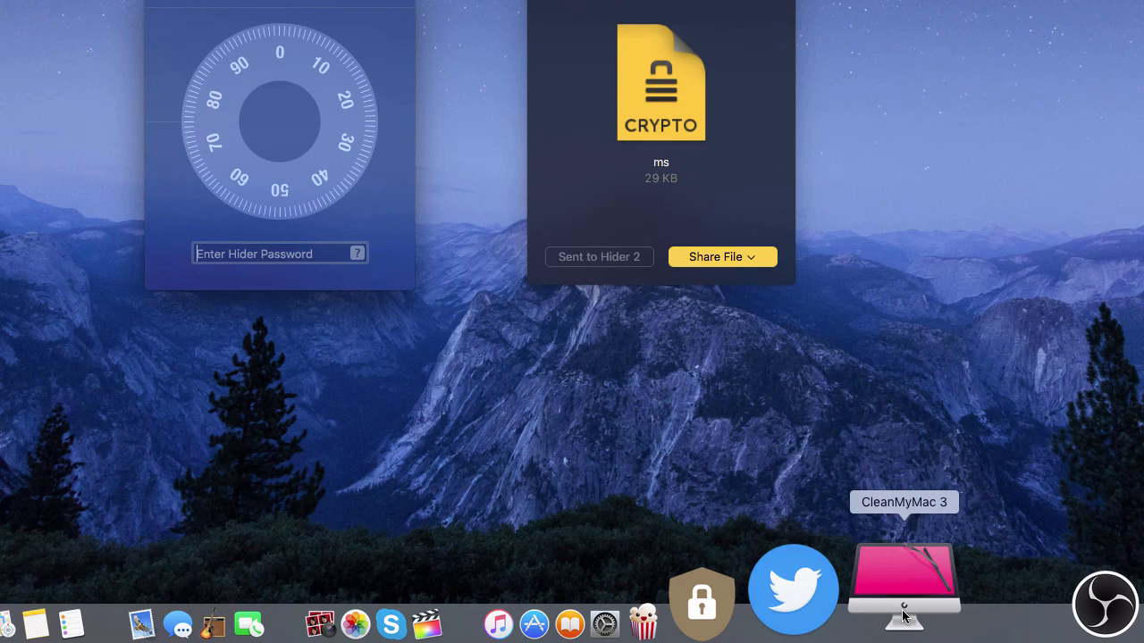